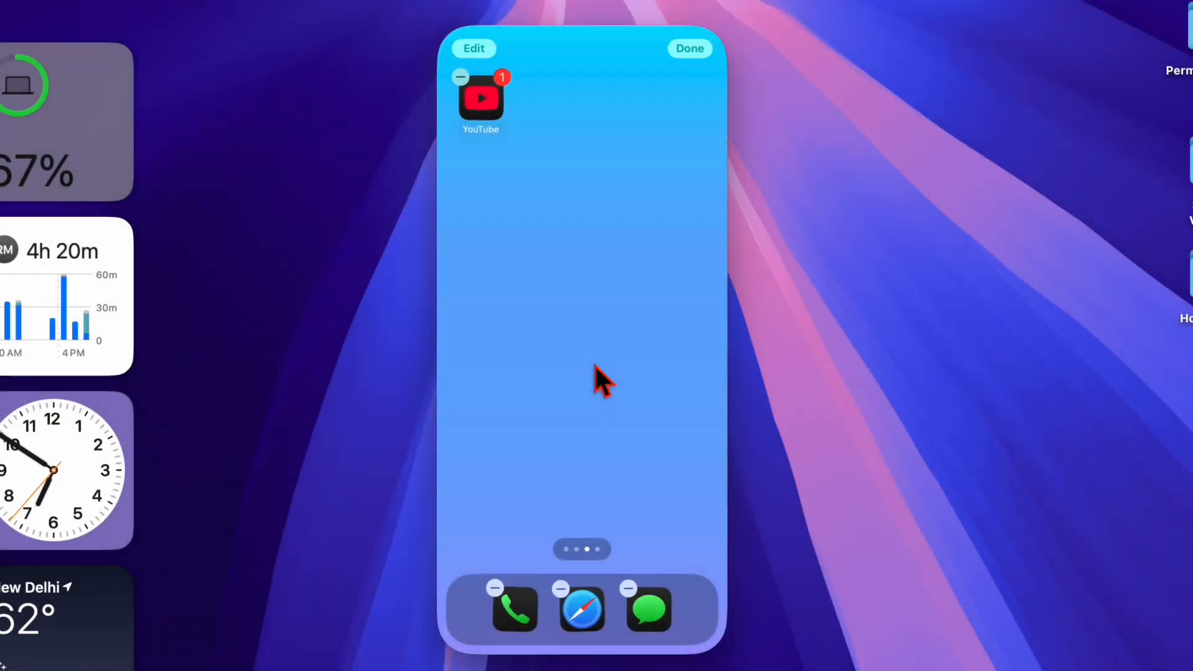
- Enter home-screen Edit mode and choose Customize to show the icon appearance panel
left_click(472, 47)
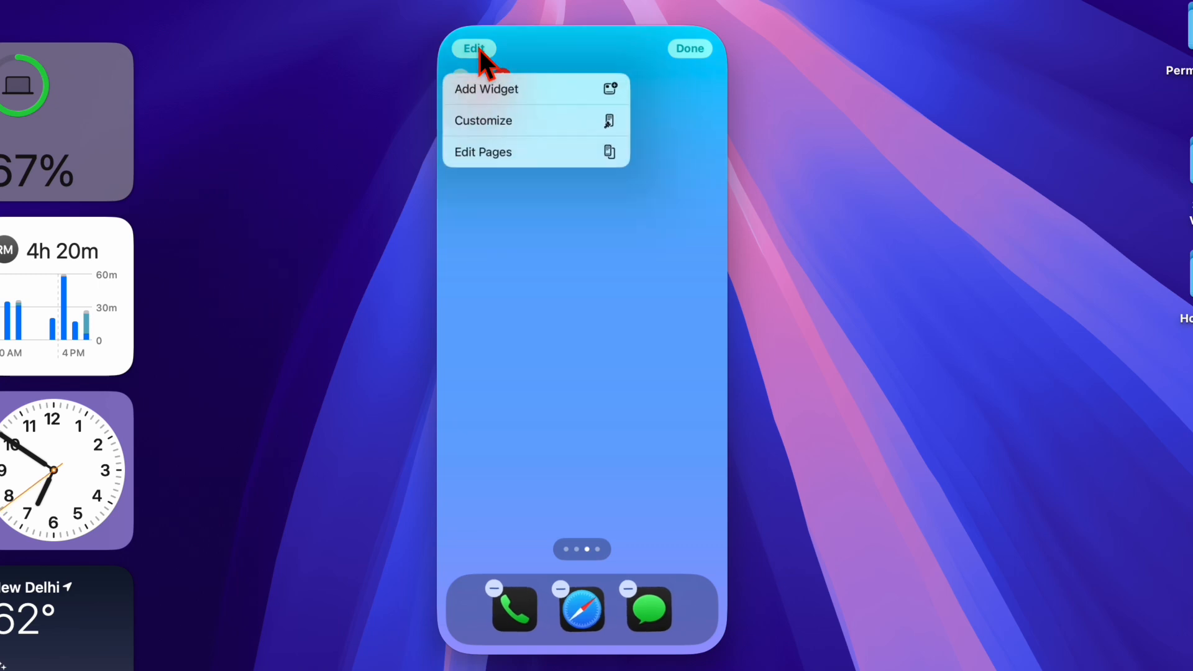
left_click(482, 120)
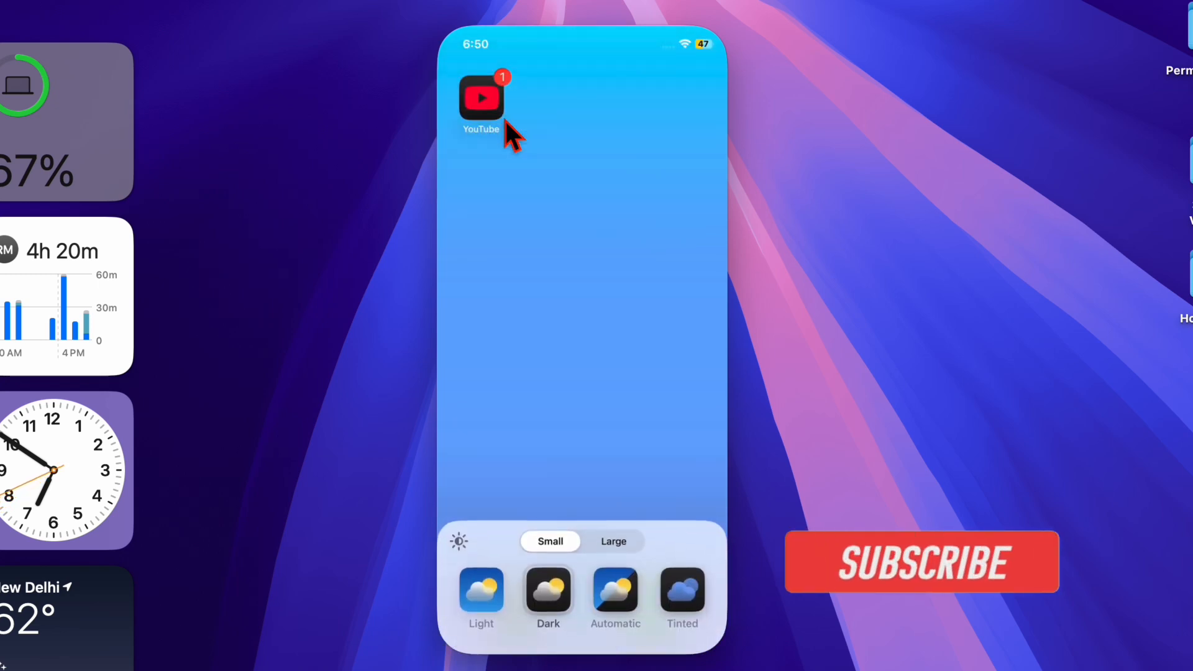
left_click(921, 563)
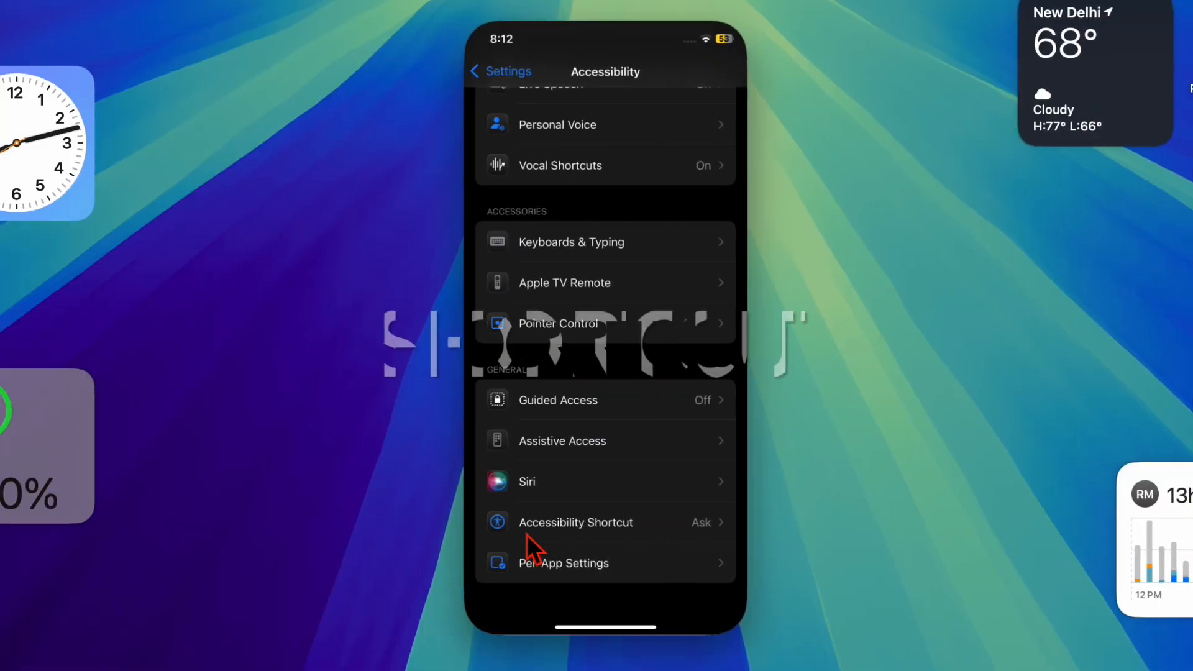
mouse_move(610, 547)
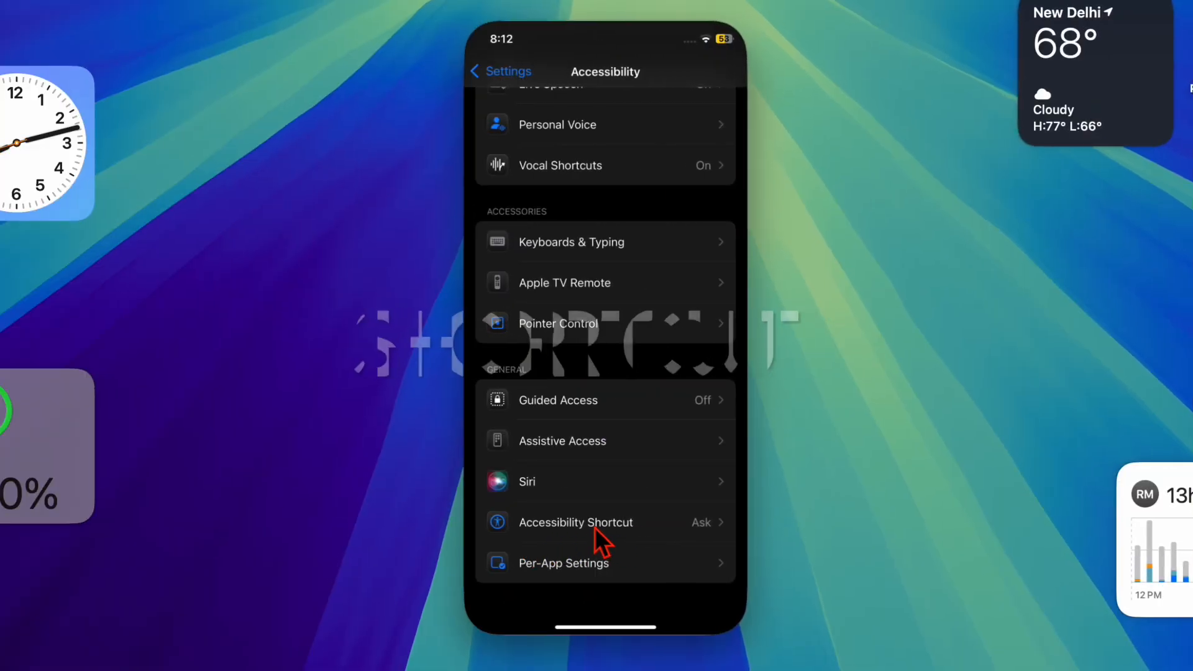
- Select Accessibility Shortcut in the General section of Accessibility settings
left_click(576, 522)
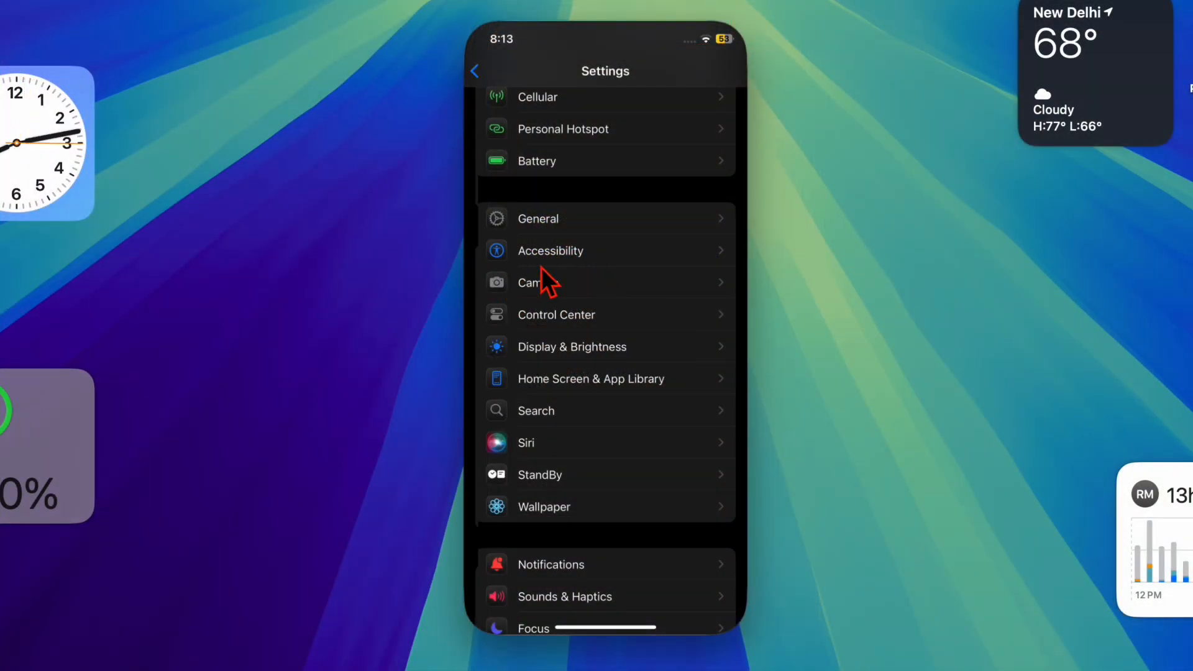
- Choose Accessibility from the main Settings list
left_click(550, 251)
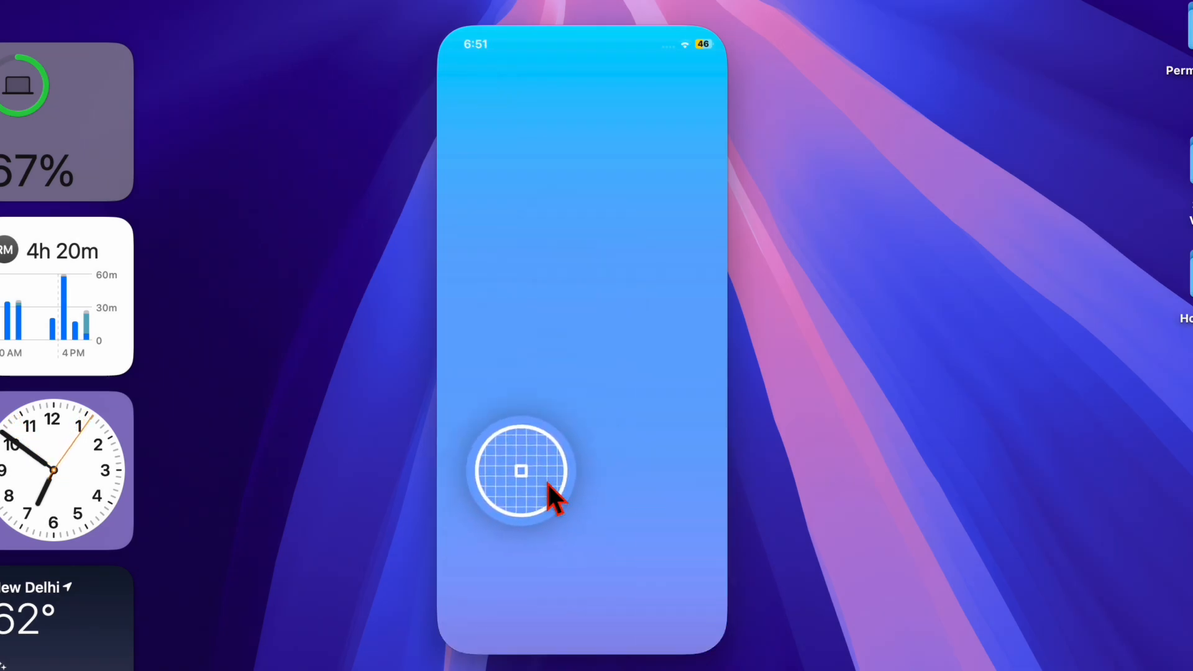
- Pick a blue tint from the wallpaper with the eyedropper and settle the saturation slider near the middle
left_click_drag(520, 470, 569, 126)
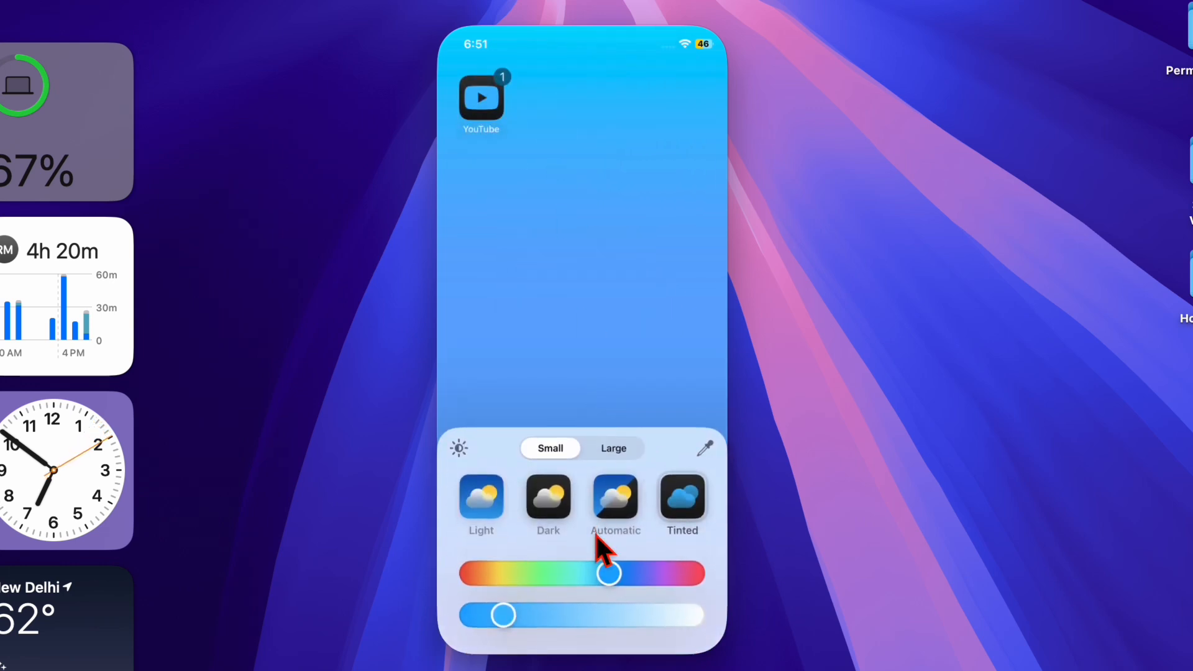
left_click_drag(501, 615, 685, 615)
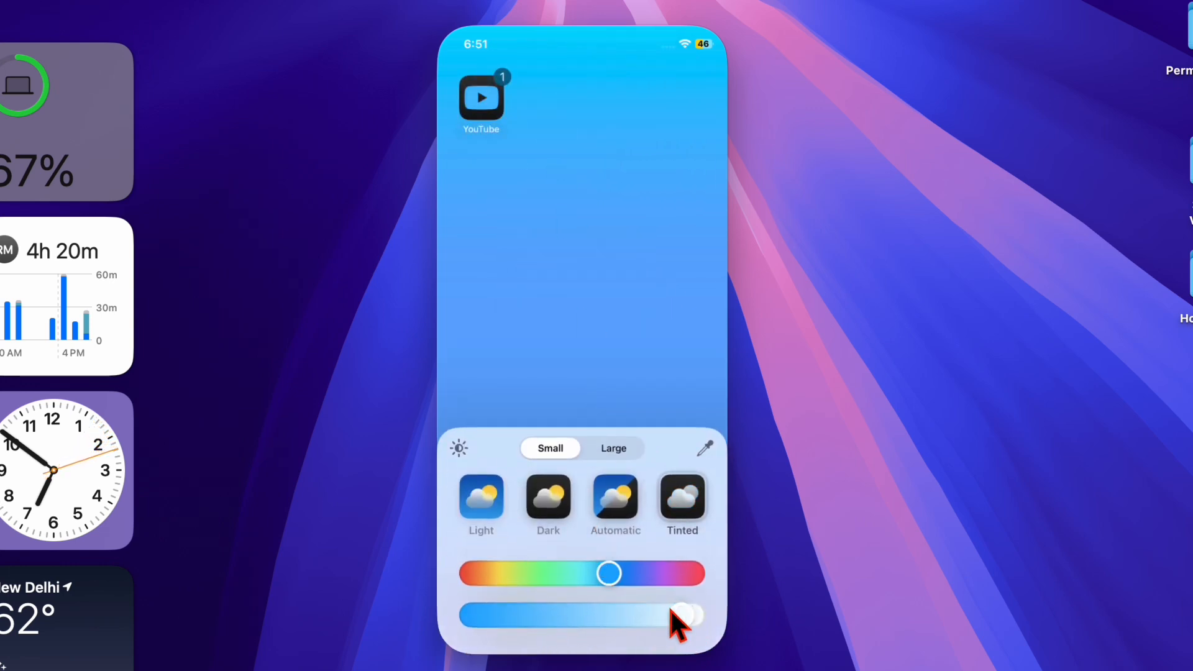
left_click_drag(681, 617, 578, 617)
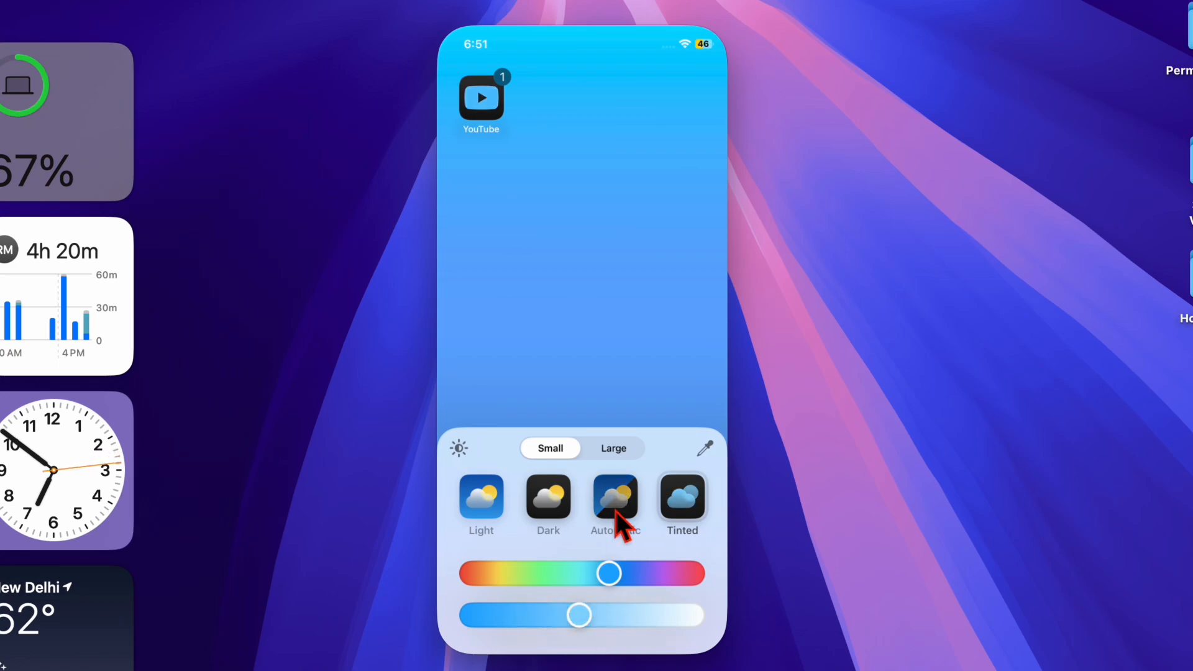